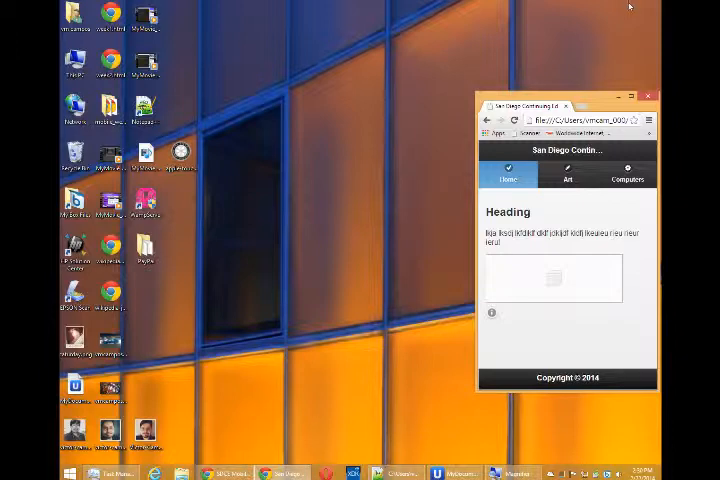
- Preview the Art classes page, expand ART101, then return to the Home page
left_click(567, 174)
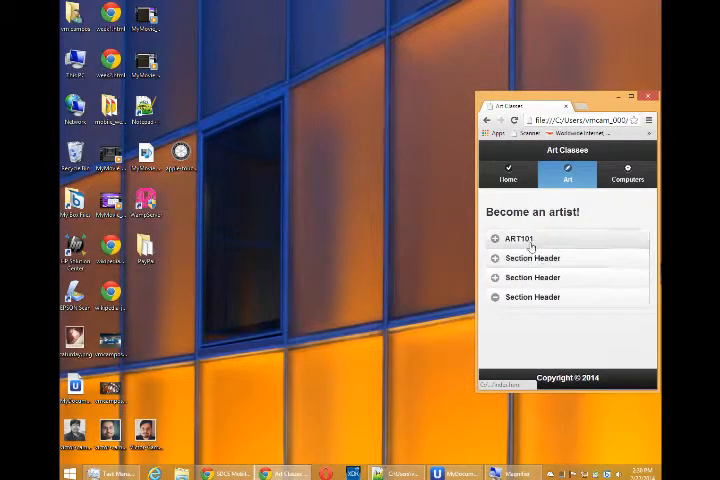
left_click(519, 238)
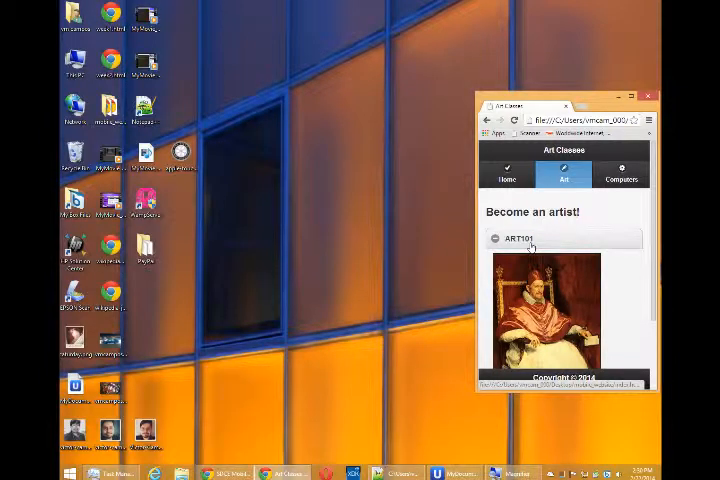
left_click(507, 175)
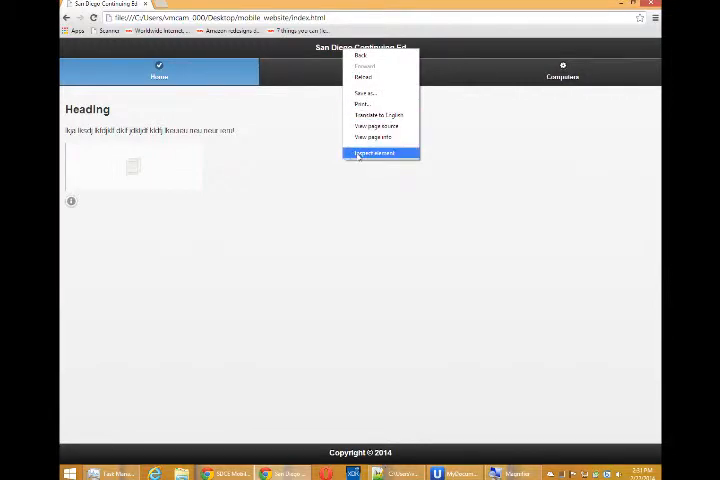
- Inspect the header title element in Chrome's developer tools
left_click(376, 152)
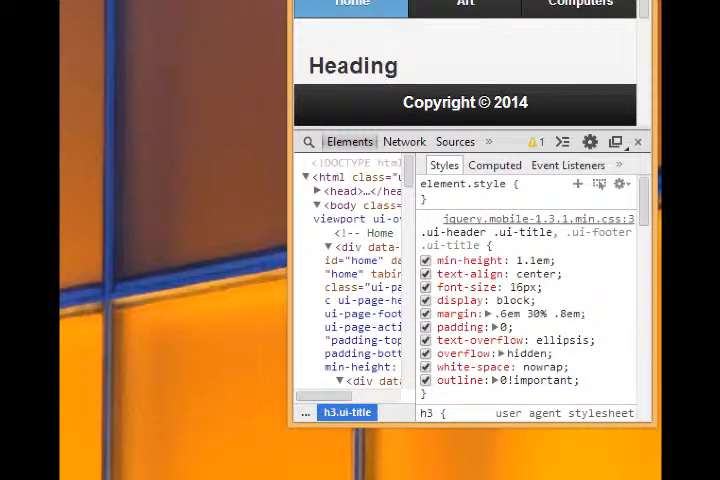
mouse_move(605, 350)
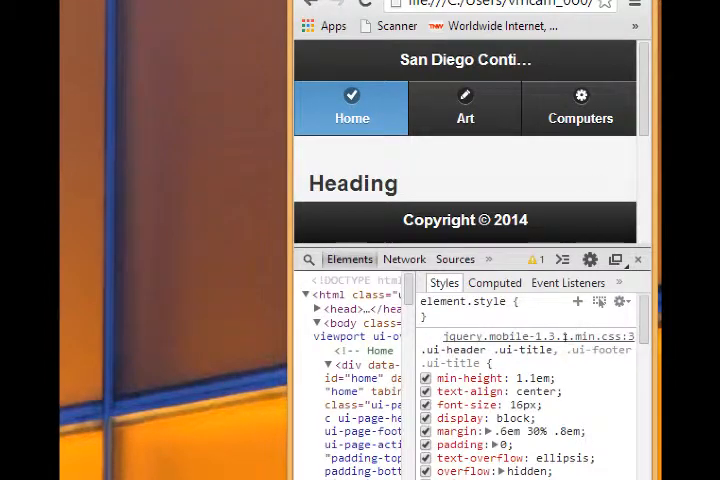
- Change the title's side margin from 30% to 15%, after trying 37%
double_click(455, 431)
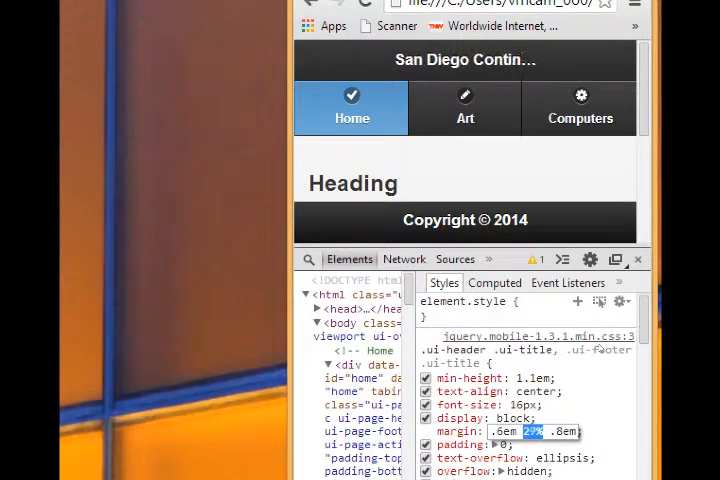
type("37%")
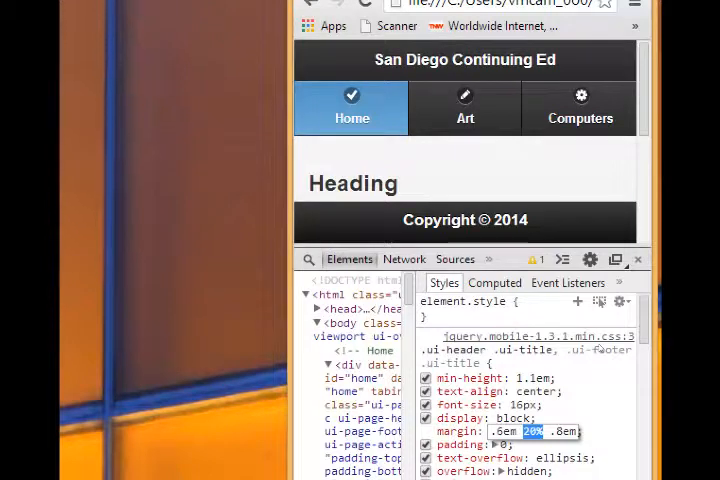
type("15%")
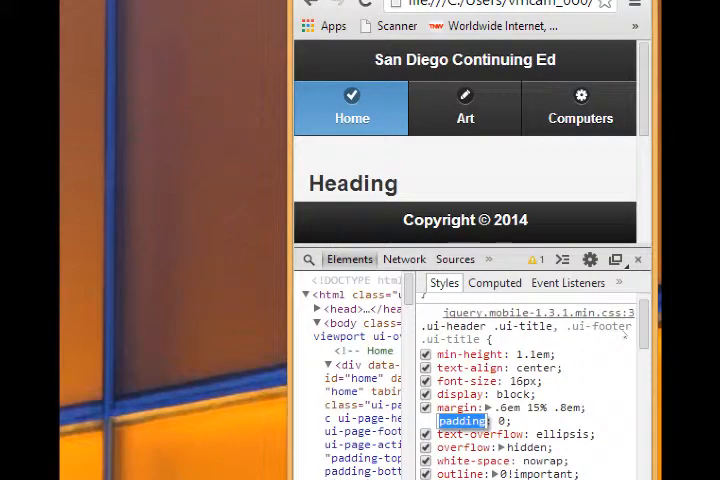
scroll("down", 3)
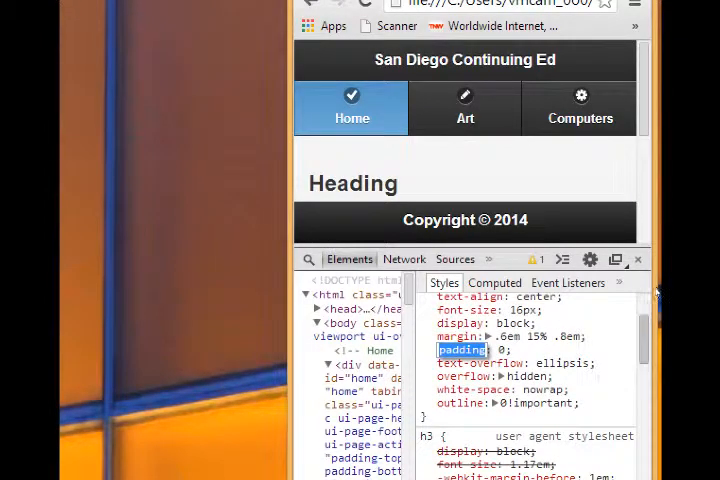
scroll("up", 3)
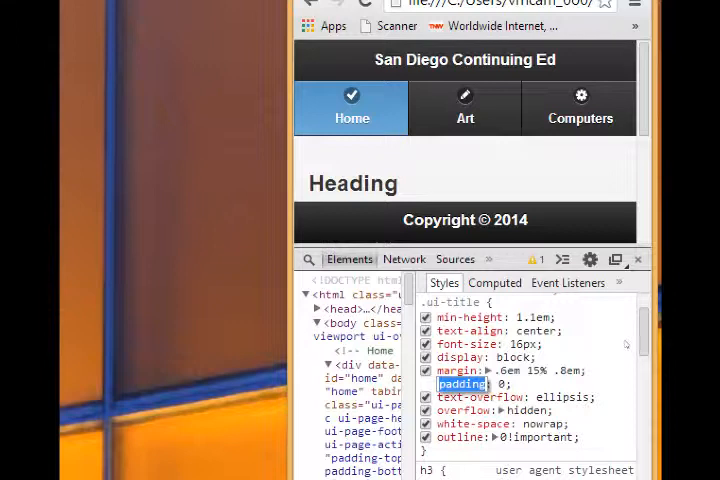
left_click(463, 384)
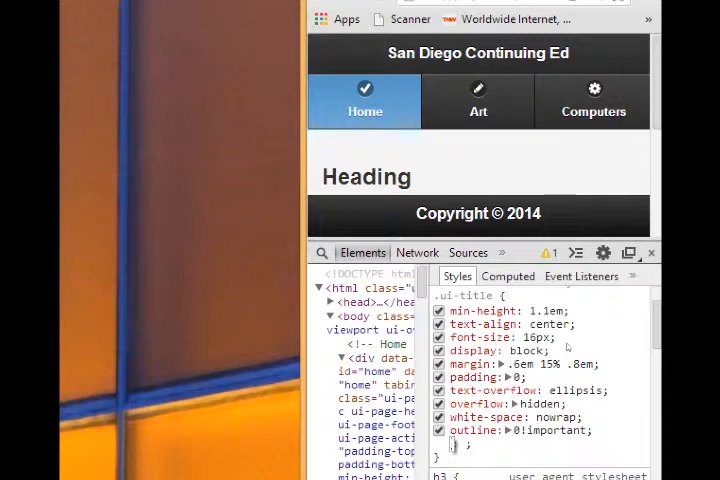
- Add a color property to the title rule, trying blue then darkseagreen
type("color:")
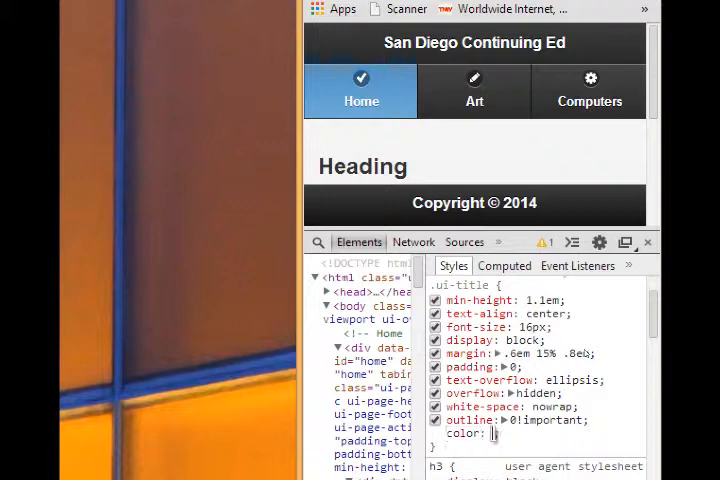
left_click(490, 433)
type("blue")
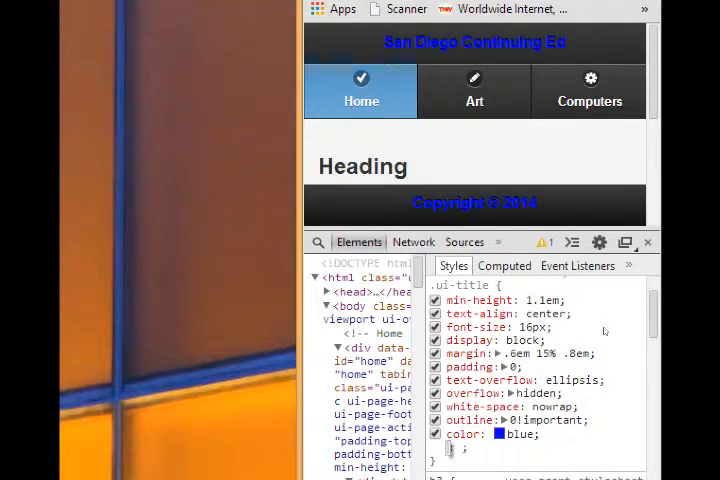
double_click(505, 434)
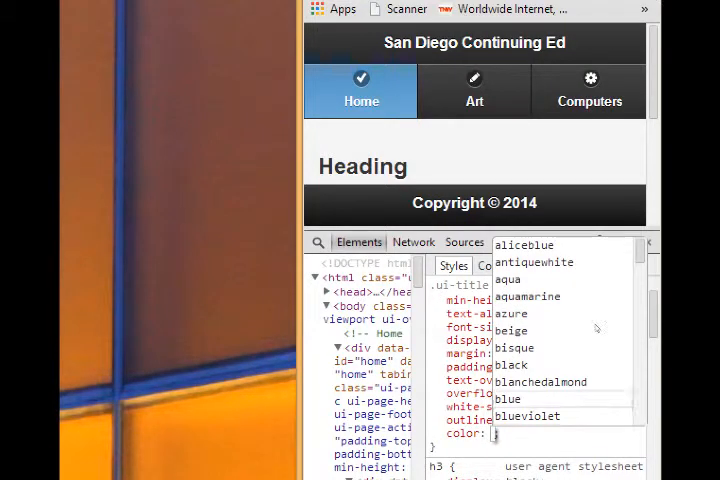
scroll("down", 3)
type("darkseagreen")
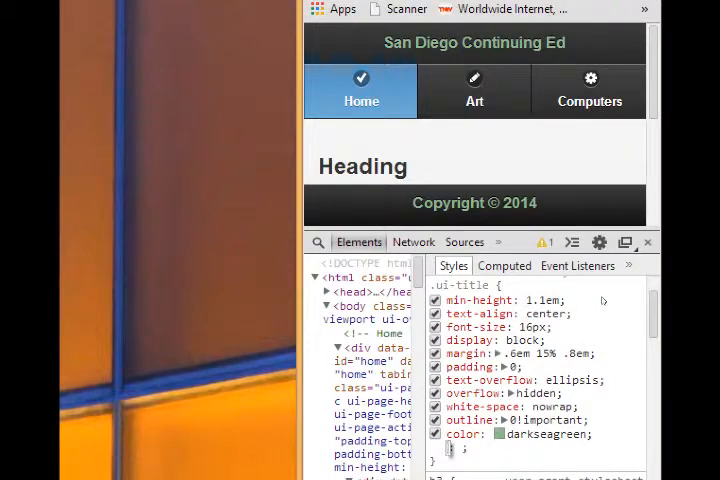
double_click(533, 434)
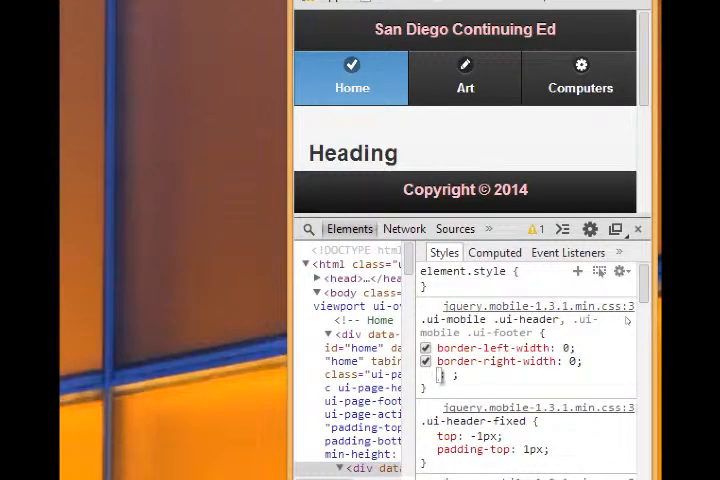
- Add a background property to the .ui-header style rule
type("background")
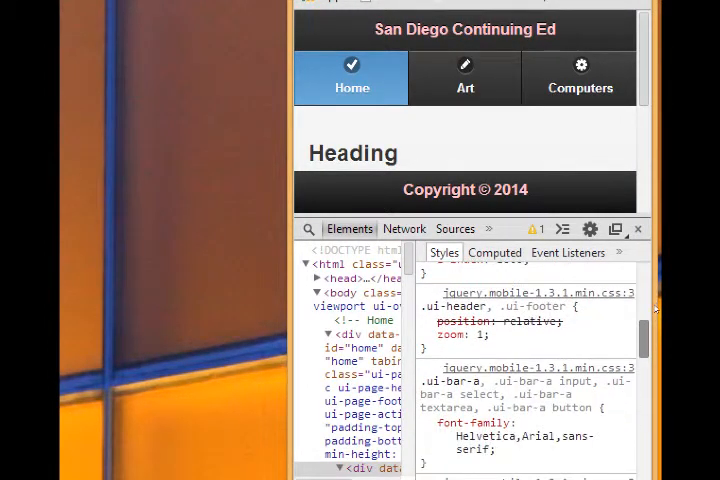
- Set the .ui-bar-a background colour to red with the colour picker
scroll("down", 3)
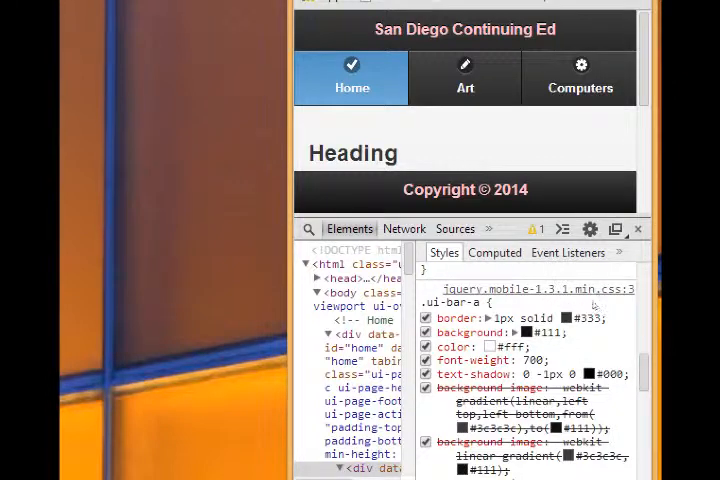
scroll("down", 3)
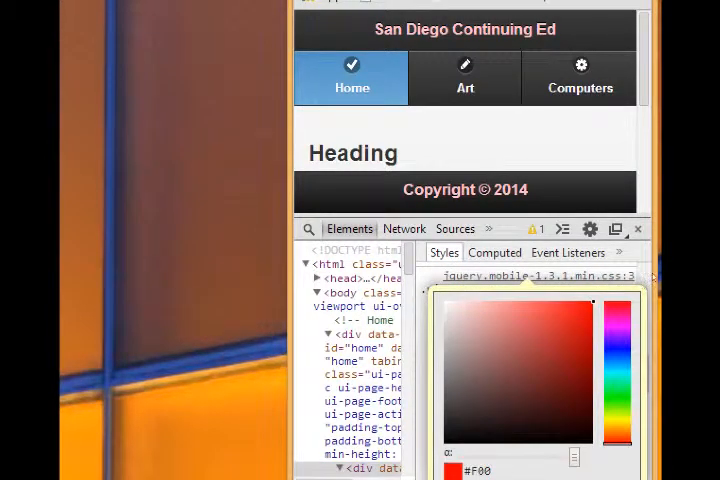
left_click(585, 311)
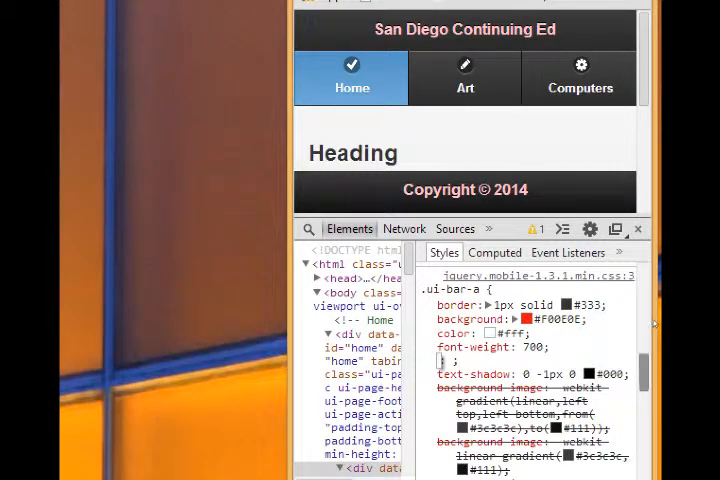
scroll("down", 3)
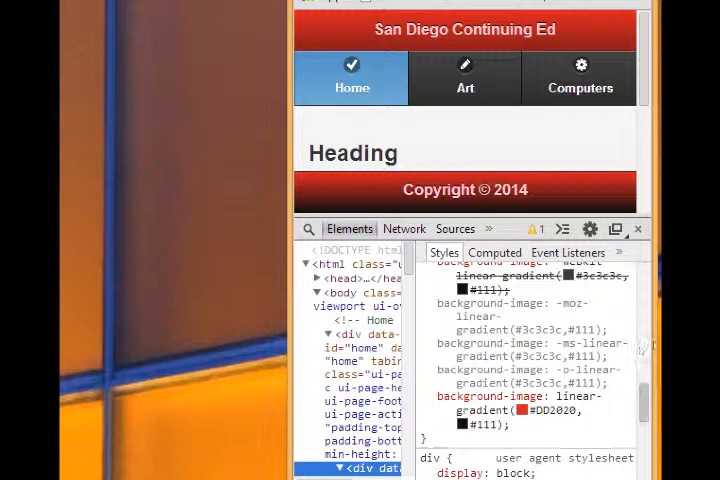
scroll("up", 3)
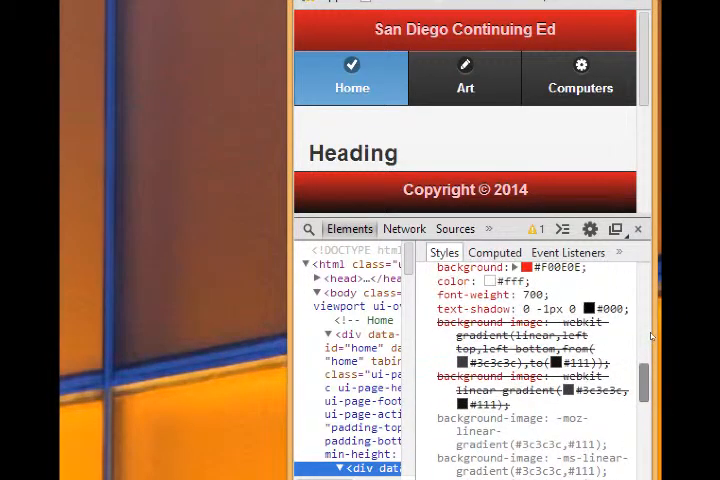
scroll("up", 3)
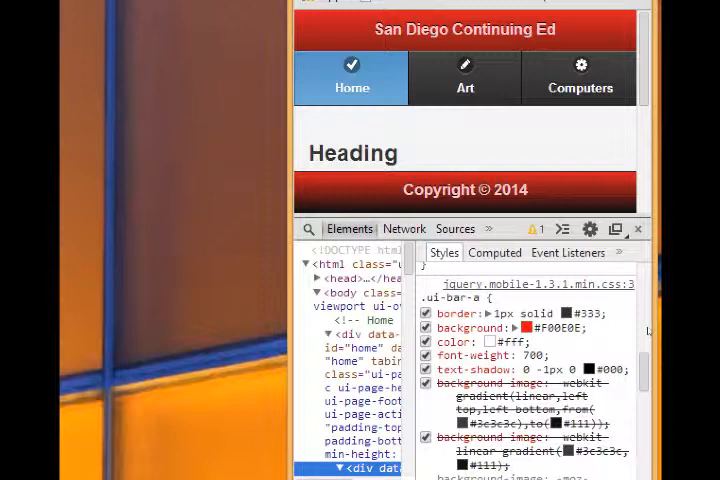
mouse_move(540, 284)
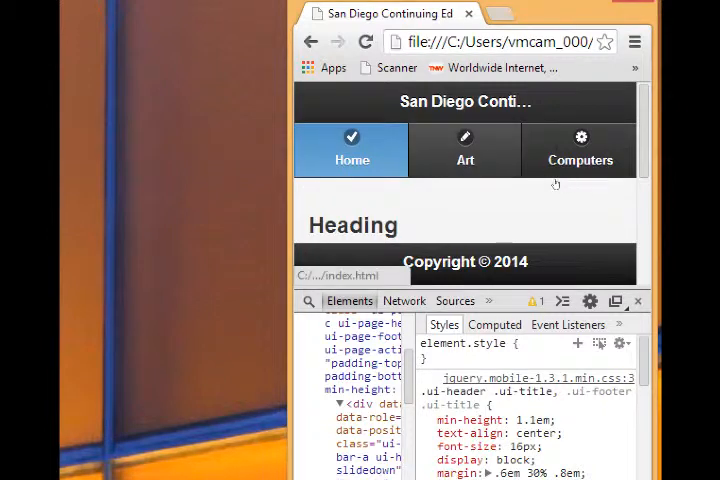
mouse_move(564, 208)
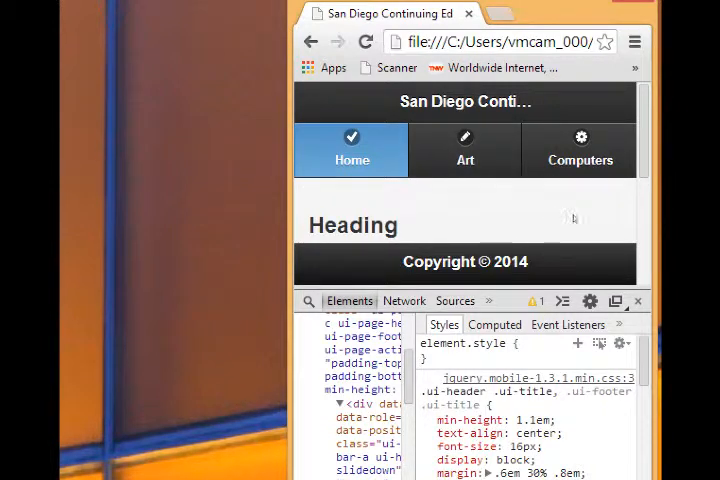
- Scroll the Styles pane to the .ui-header .ui-title rule with 30% margins
scroll("down", 3)
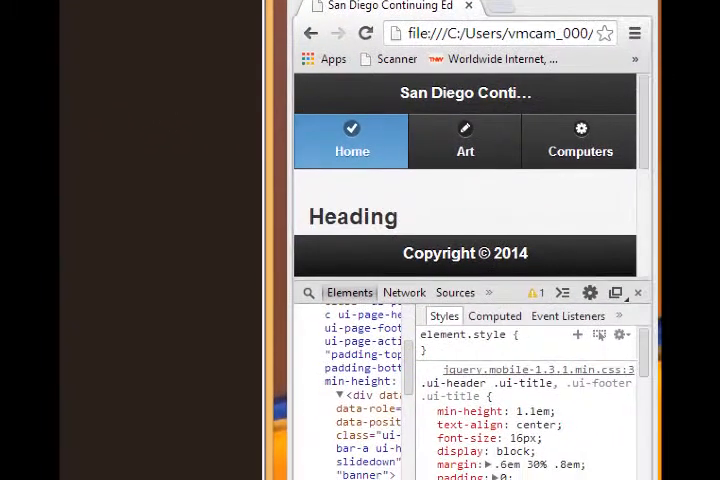
scroll("down", 3)
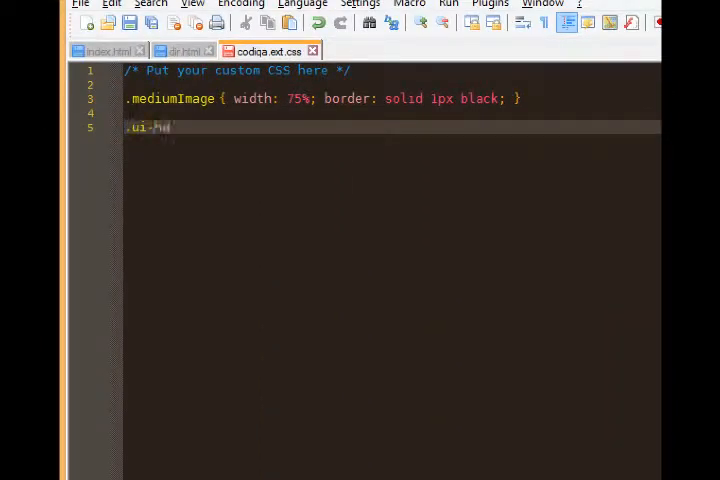
- Type '.ui-header .ui-title {' on line 5 and a closing brace on line 7
type("header .ui-title {")
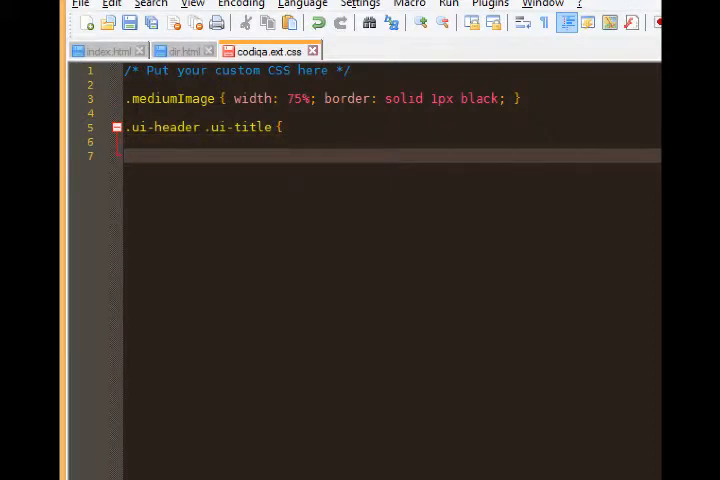
type("}")
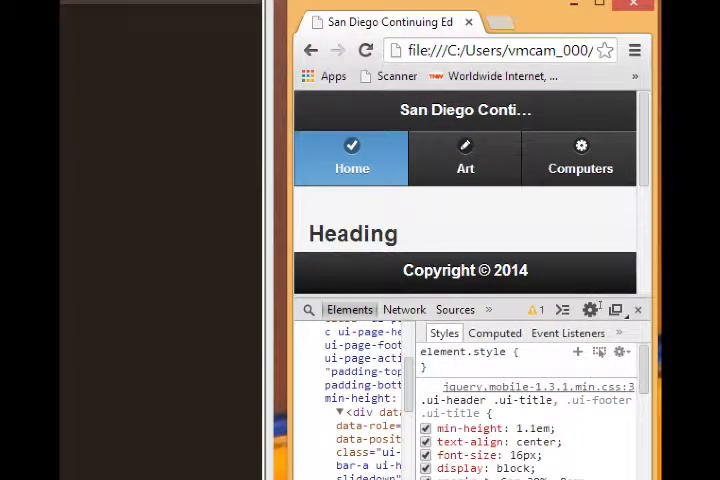
- Review the .ui-title text-overflow and white-space properties, then switch back to Notepad++
scroll("down", 3)
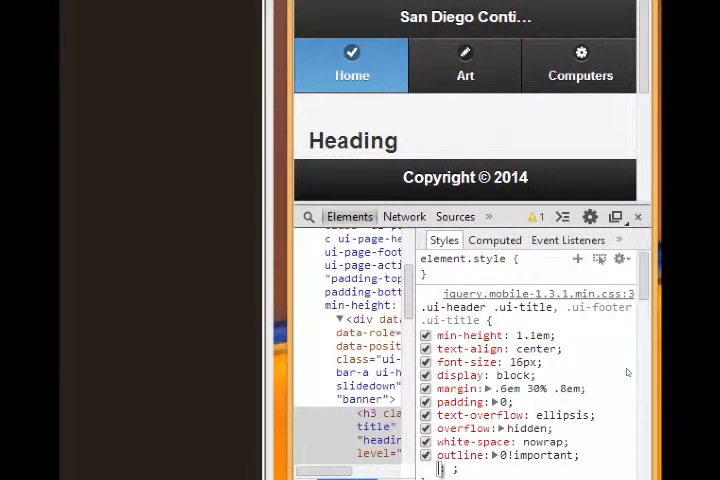
left_click(487, 468)
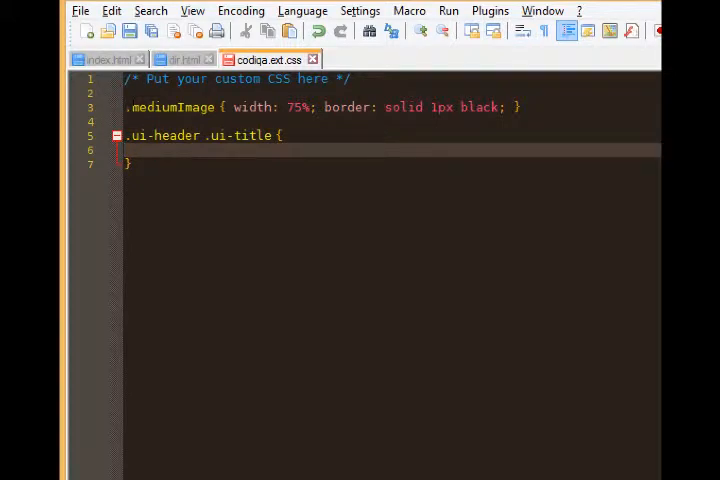
- Type 'color: green;' inside the .ui-header .ui-title rule
type("col")
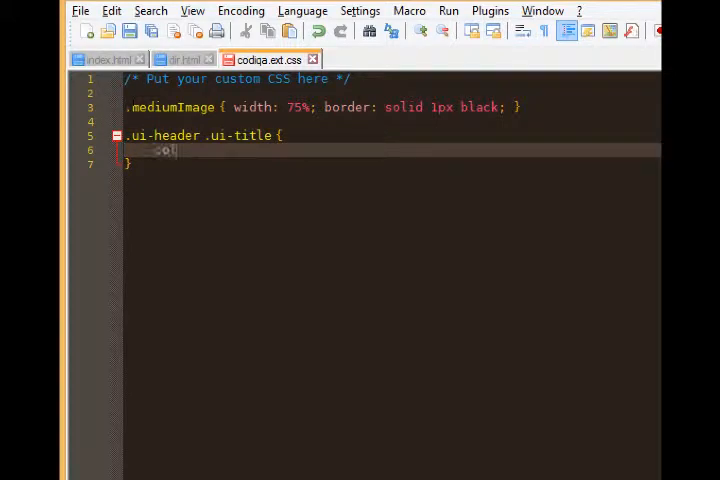
type("color: gre")
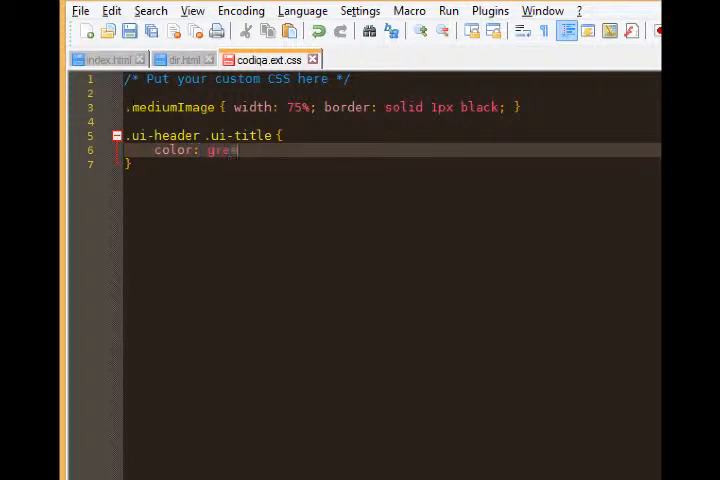
type("en;")
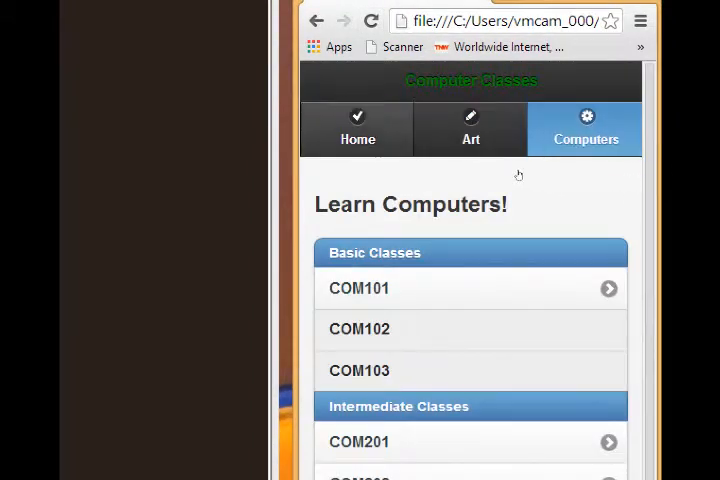
- Visit the Art page and return Home to check the green header titles
left_click(470, 128)
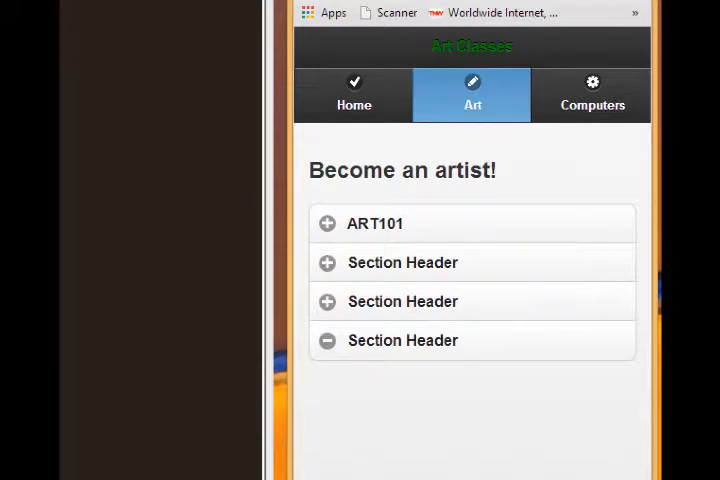
left_click(354, 95)
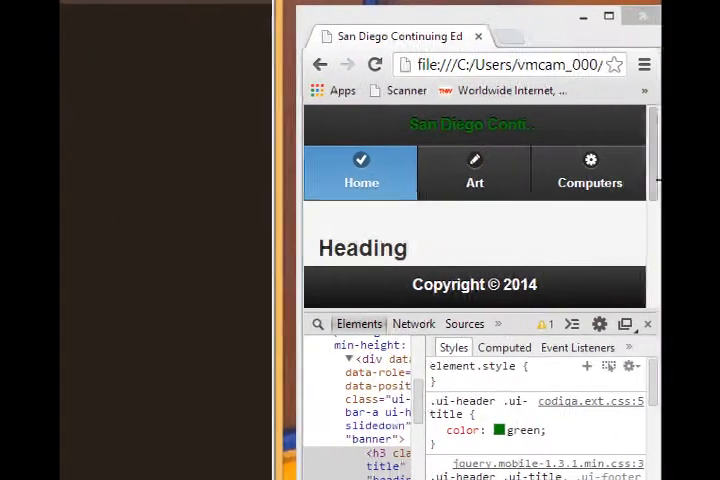
- Copy the jQuery Mobile .ui-header .ui-title margin declaration, .6em 30% .8em, from DevTools
scroll("down", 3)
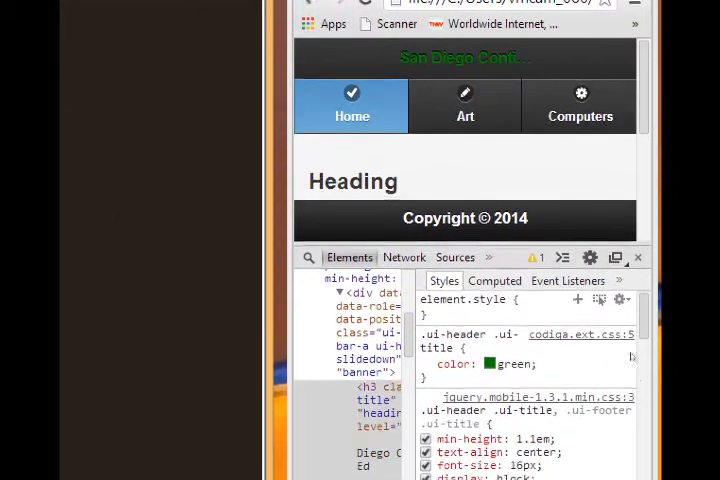
scroll("down", 3)
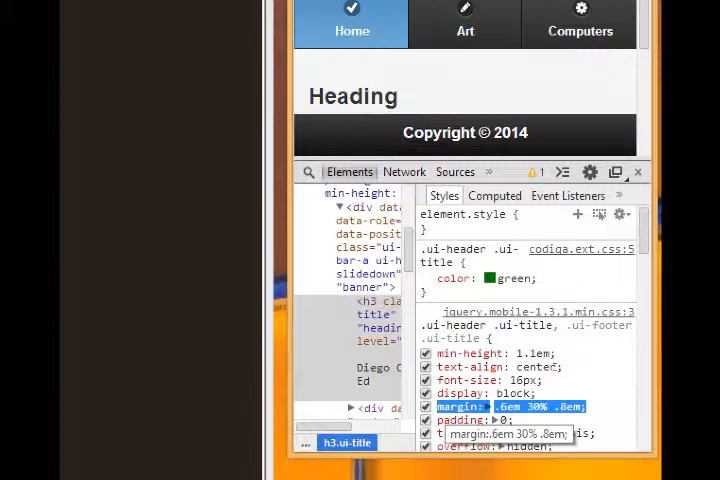
right_click(500, 406)
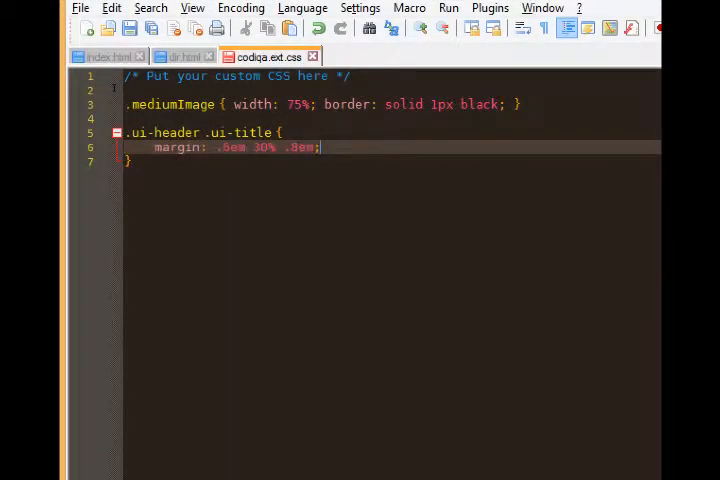
- Edit the title rule's margin in codiqa.ext.css to .6em 15% .8em
left_click(265, 147)
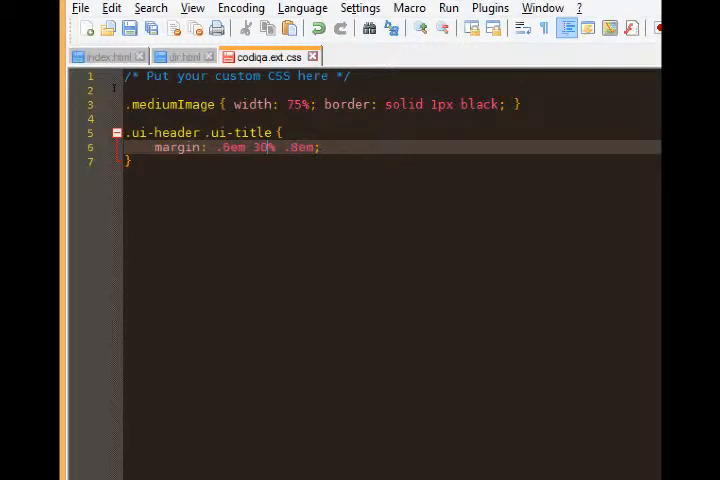
type("15")
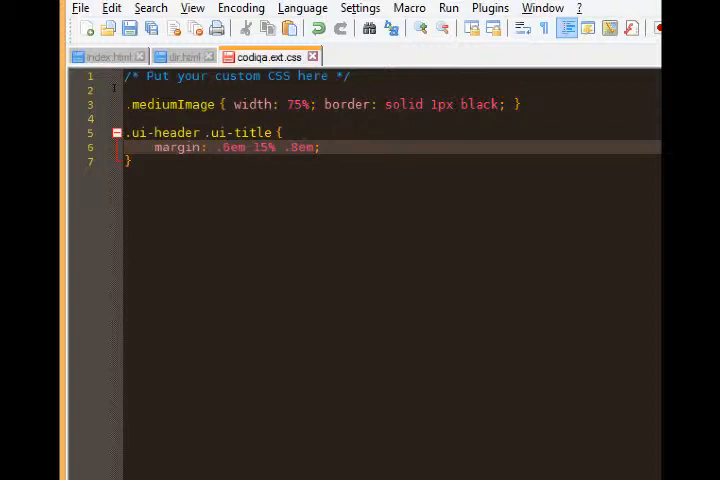
left_click(242, 147)
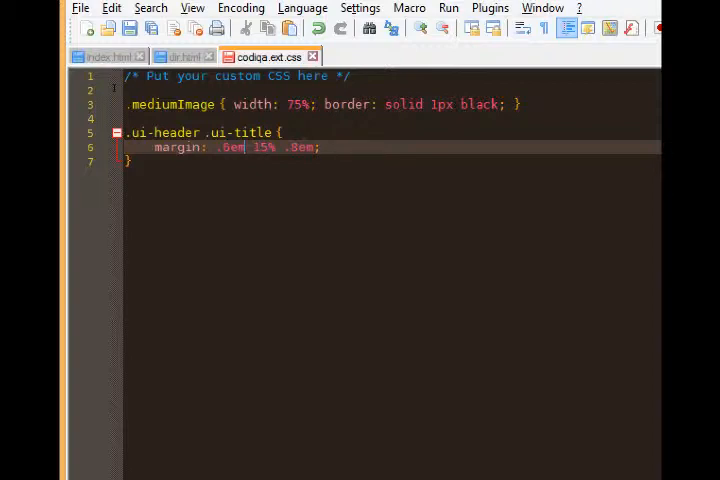
double_click(229, 147)
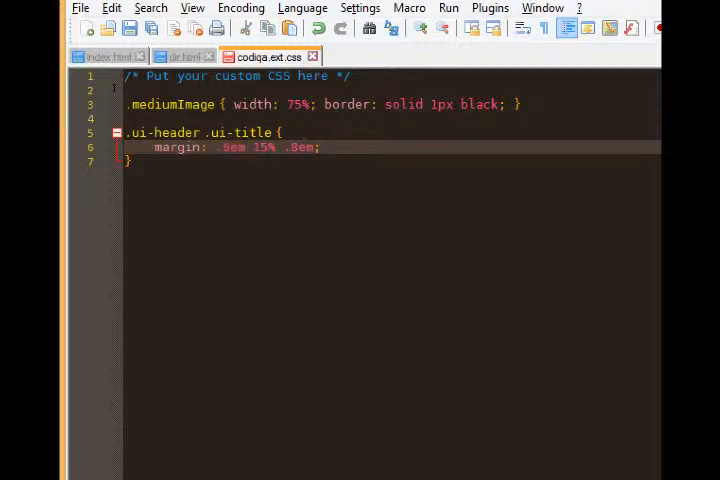
double_click(263, 147)
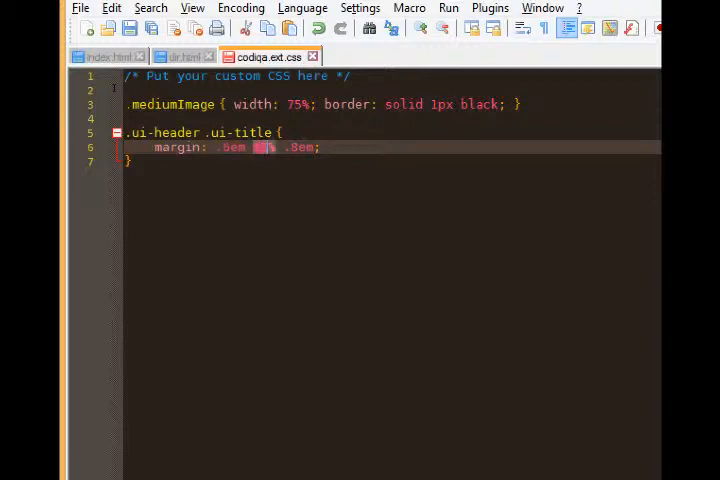
type("15%")
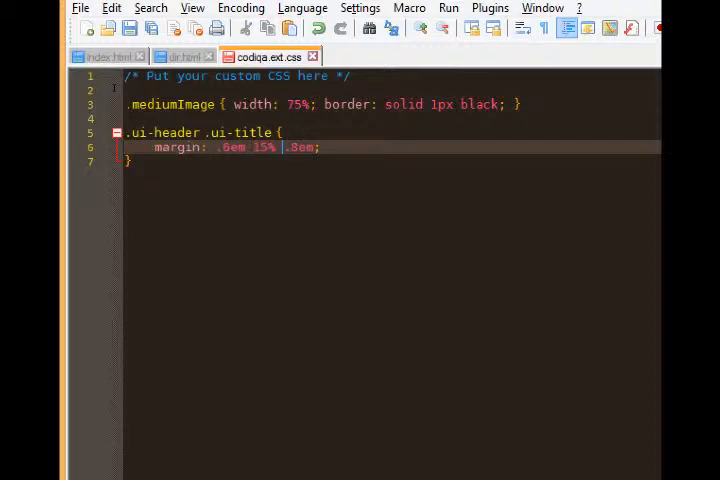
double_click(298, 147)
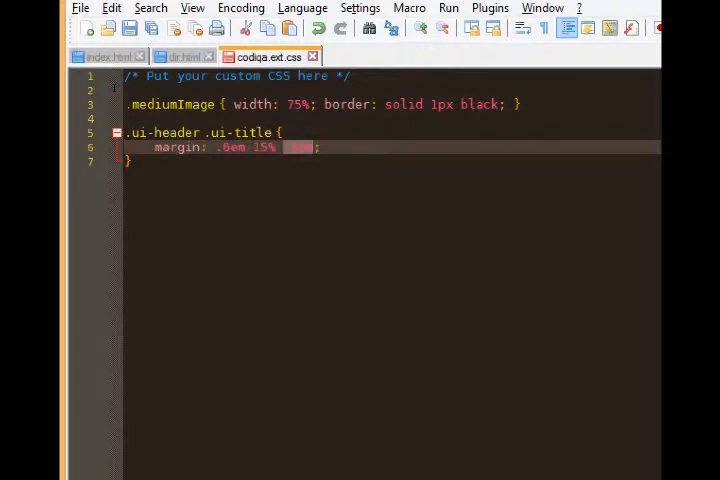
type(".8em")
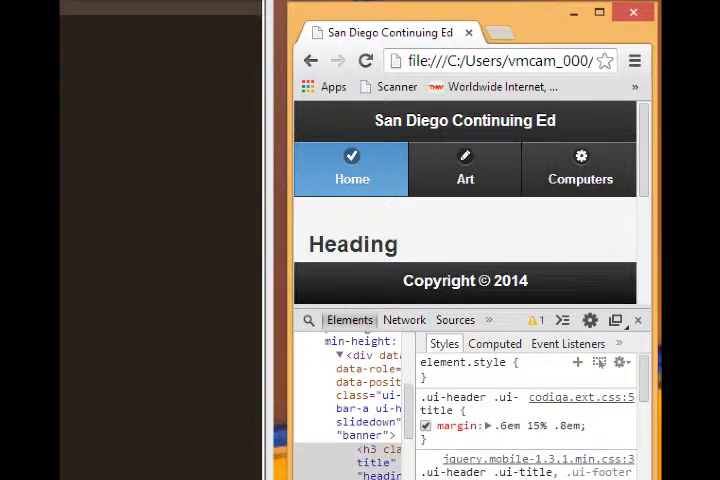
- Toggle the codiqa.ext.css margin checkbox off and on to compare the full title
left_click(426, 426)
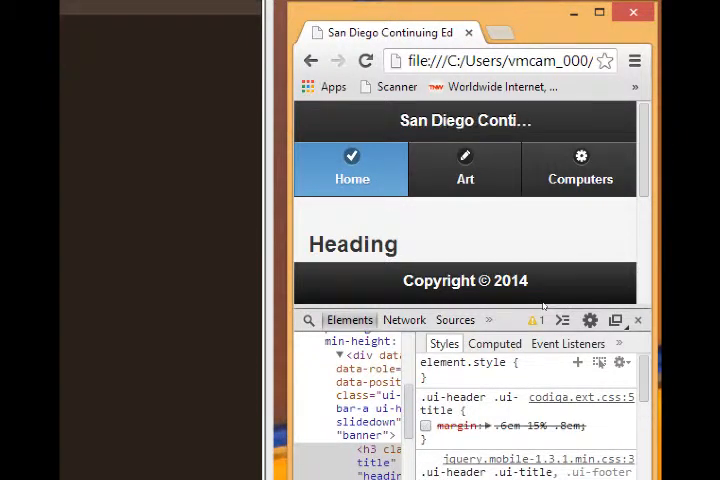
left_click(426, 424)
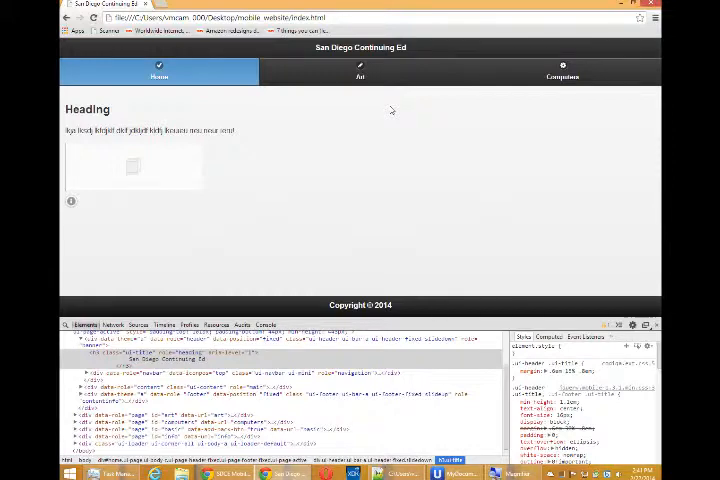
mouse_move(386, 115)
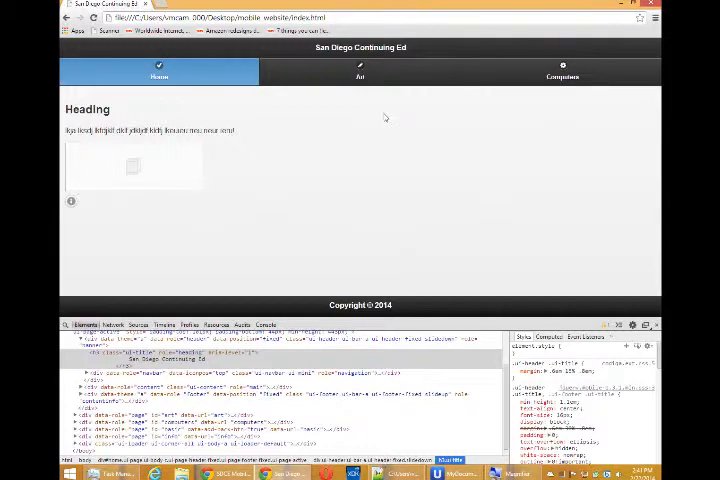
mouse_move(583, 265)
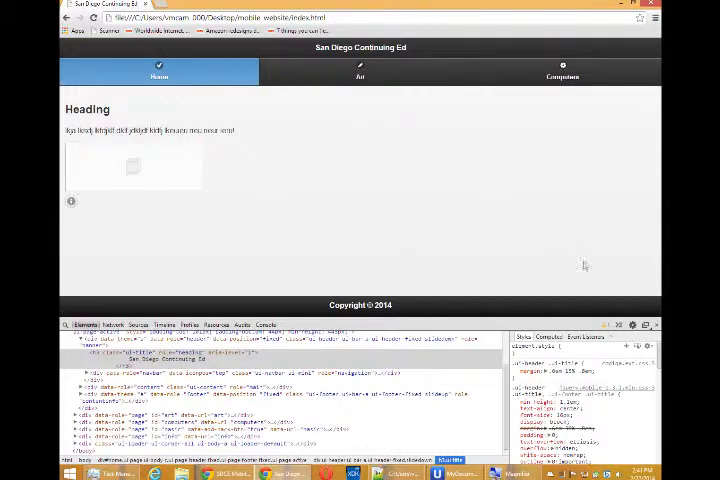
- Narrow the Chrome window, then check the Art, Computers and Home page headers
left_click(657, 323)
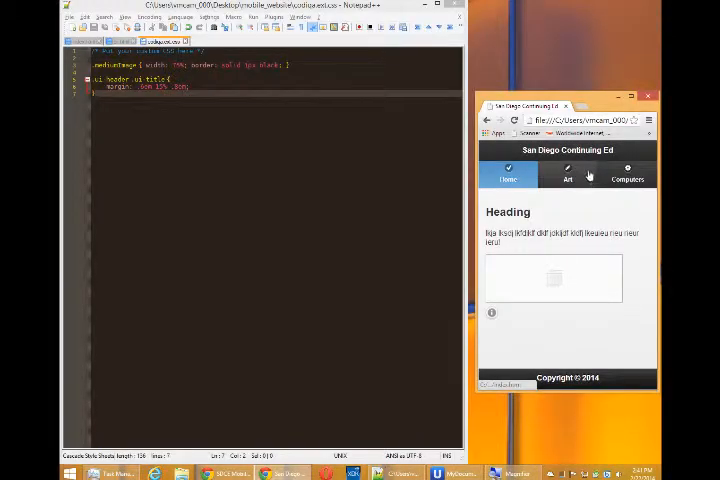
left_click(567, 174)
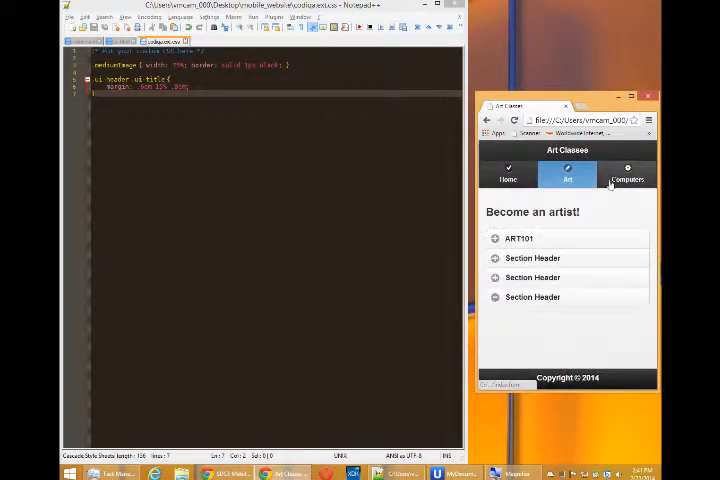
left_click(627, 172)
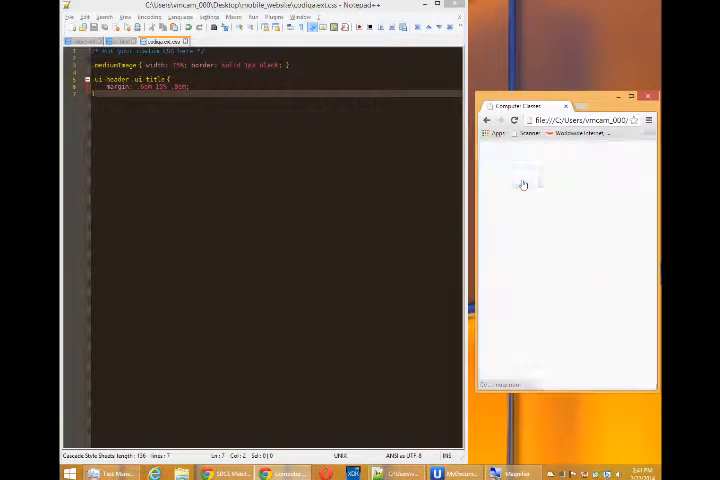
left_click(514, 120)
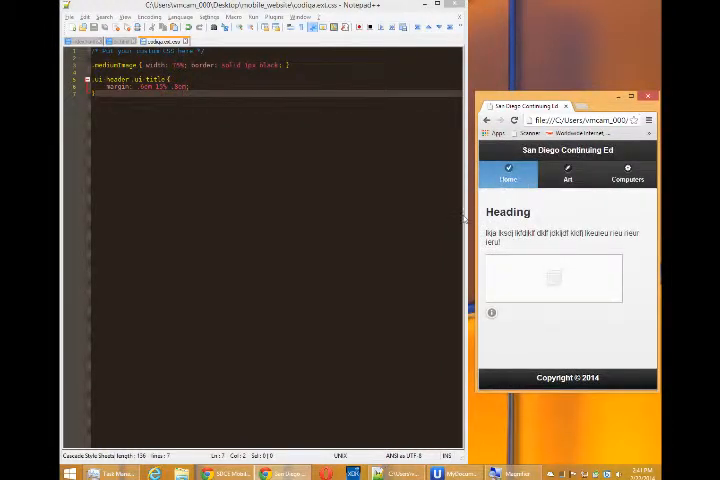